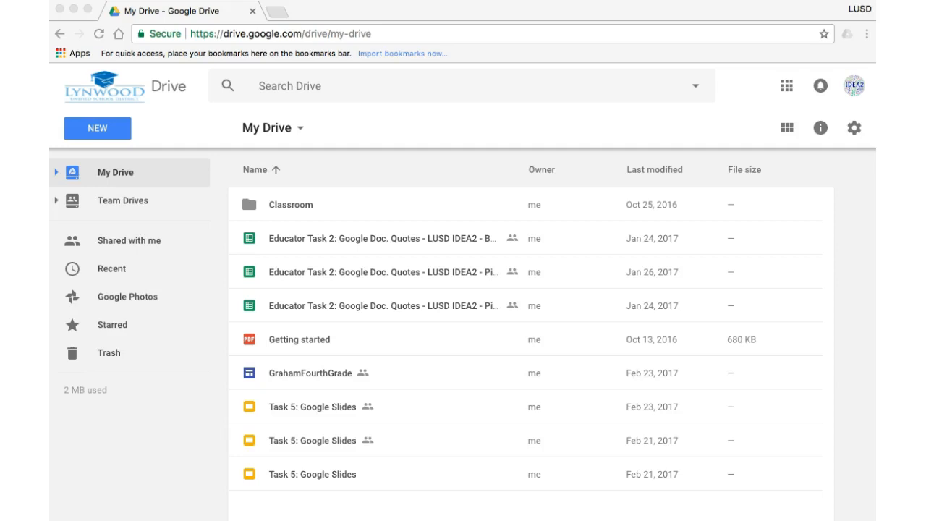
{"action": "mouse_move", "coordinate": [702, 507]}
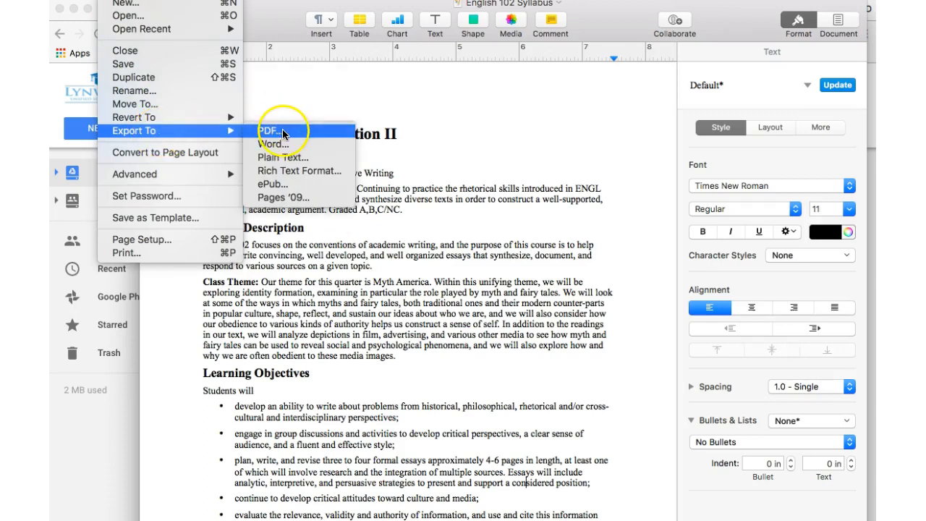
Export the English 102 Syllabus from Pages as a PDF at good image quality.
{"action": "left_click", "coordinate": [269, 130]}
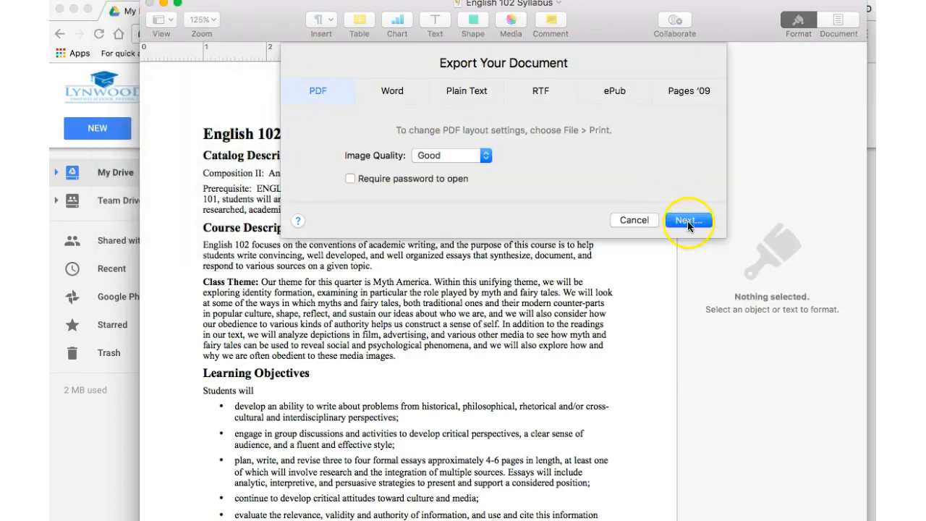
{"action": "left_click", "coordinate": [686, 220]}
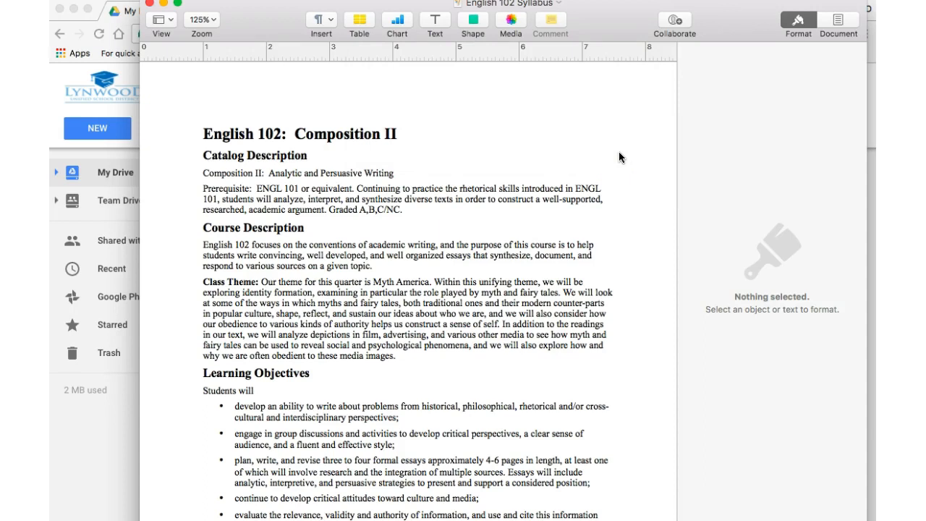
{"action": "mouse_move", "coordinate": [619, 154]}
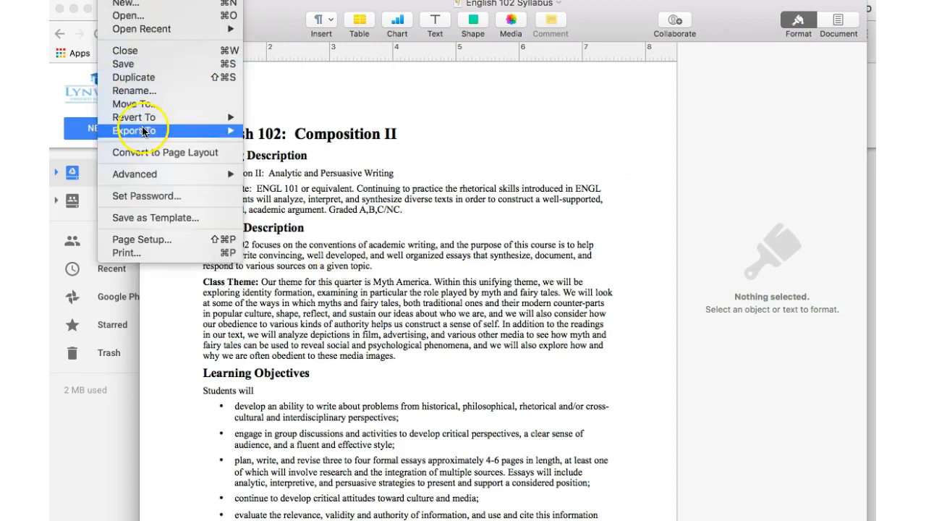
{"action": "mouse_move", "coordinate": [134, 130]}
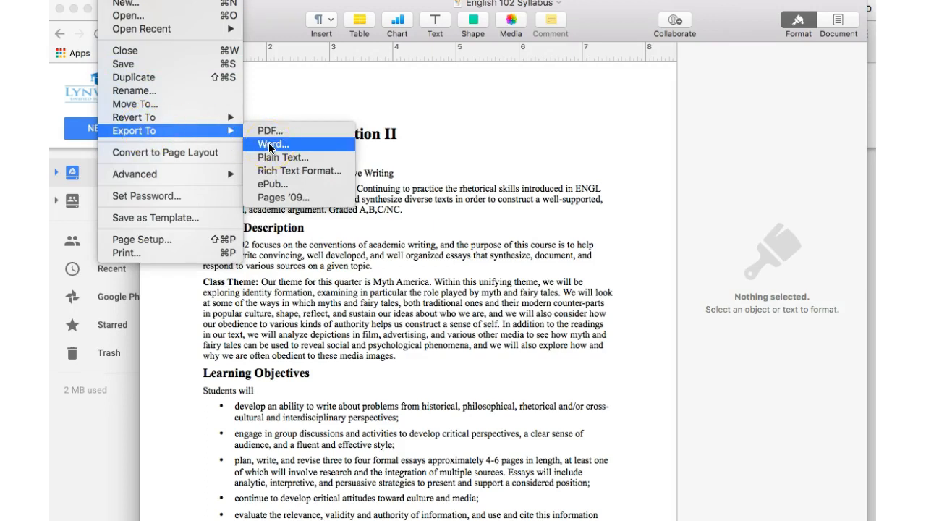
Export the English 102 Syllabus as a Word document saved to the Desktop.
{"action": "left_click", "coordinate": [273, 143]}
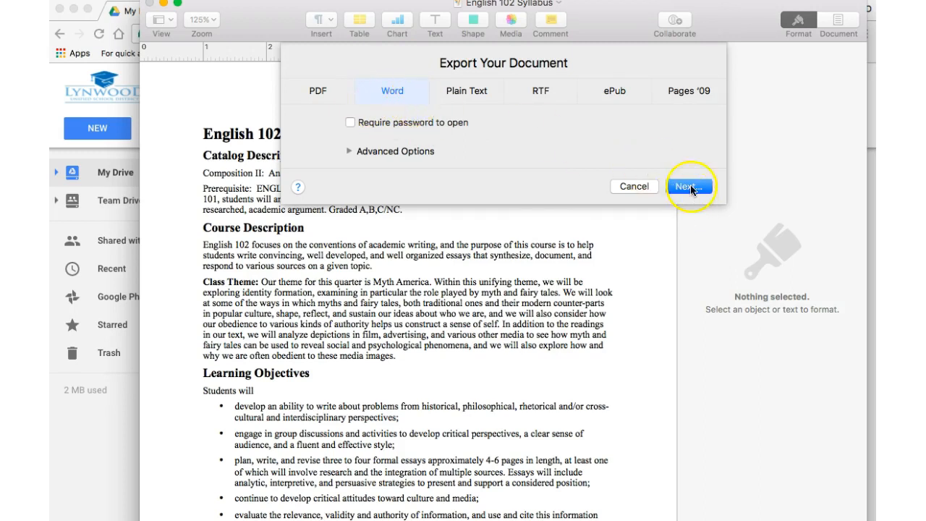
{"action": "left_click", "coordinate": [688, 185]}
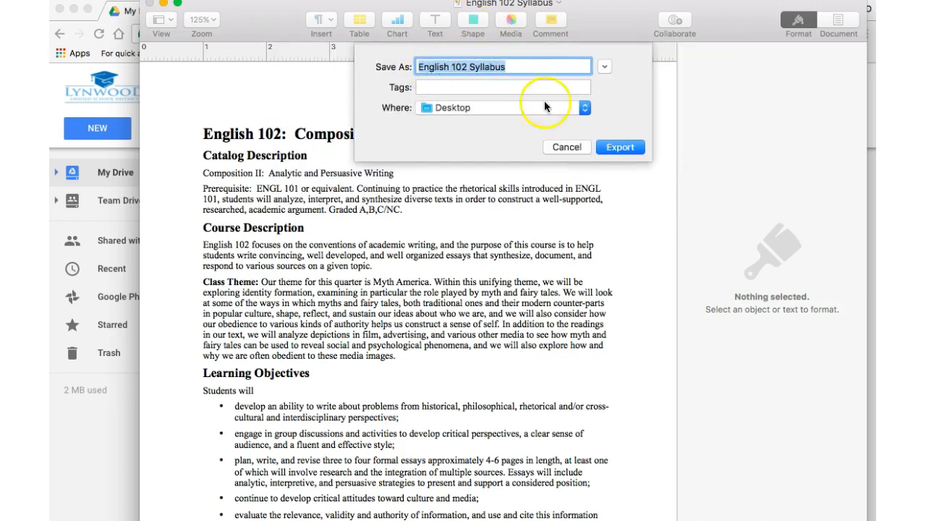
{"action": "left_click", "coordinate": [620, 147]}
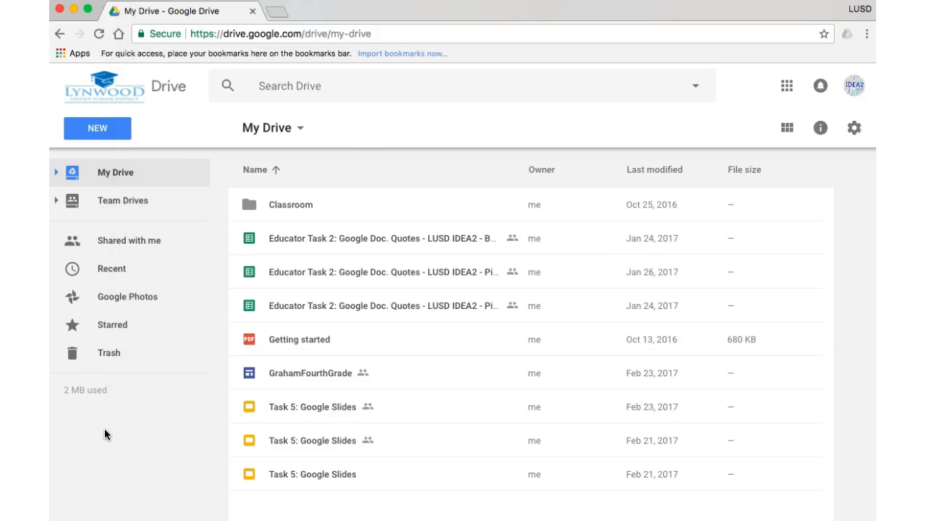
Upload English 102 Syllabus.docx from the Desktop into My Drive.
{"action": "left_click", "coordinate": [96, 128]}
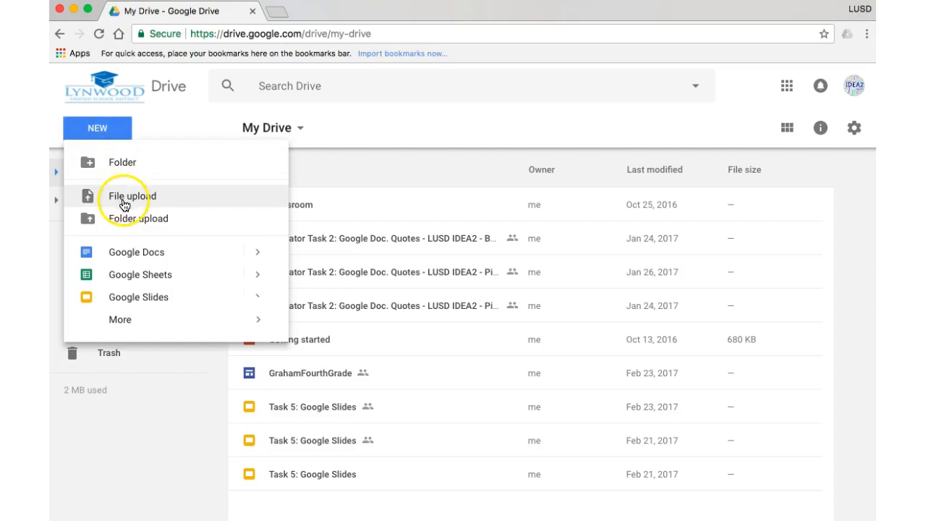
{"action": "left_click", "coordinate": [131, 196]}
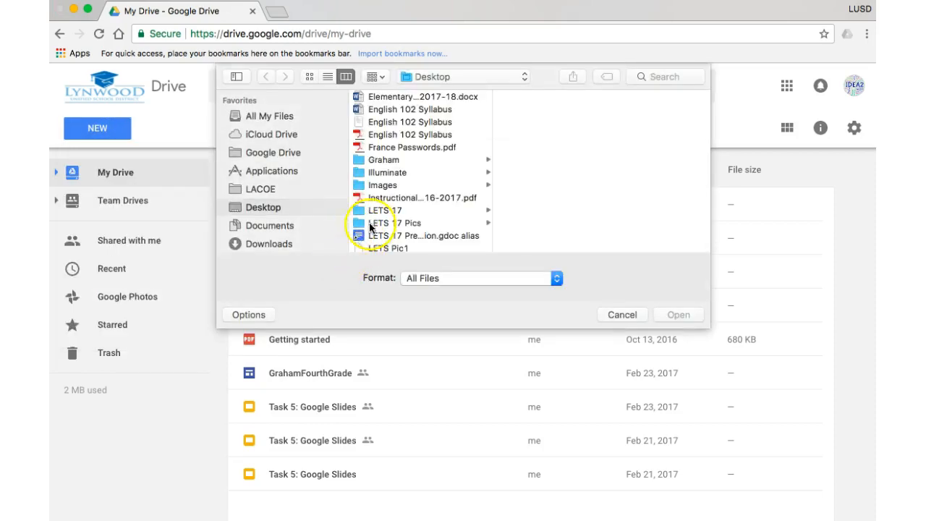
{"action": "left_click", "coordinate": [410, 109]}
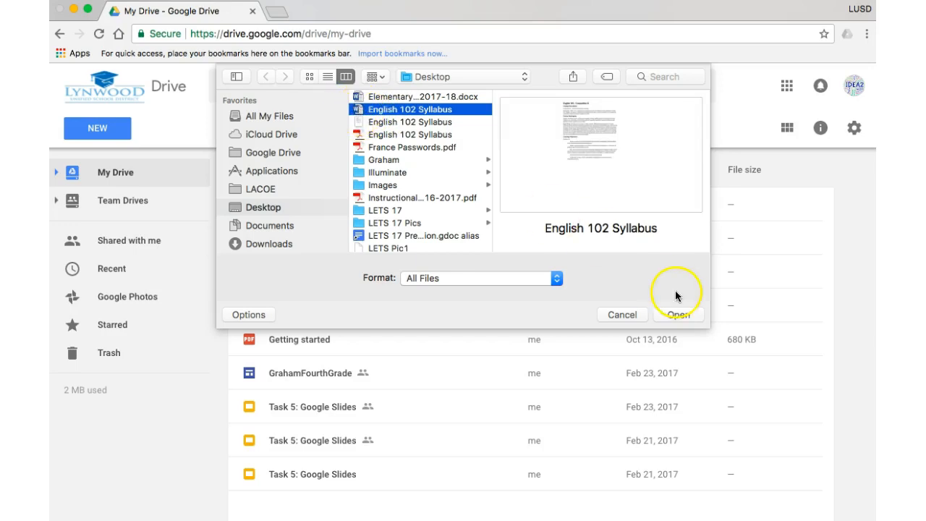
{"action": "left_click", "coordinate": [678, 314]}
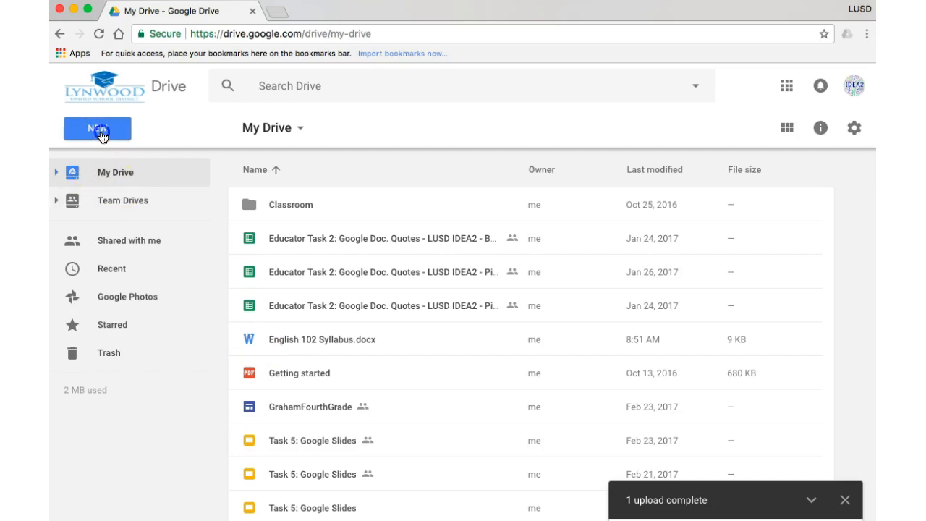
Upload English 102 Syllabus.pdf from the Desktop into My Drive beside the Word file.
{"action": "left_click", "coordinate": [97, 128]}
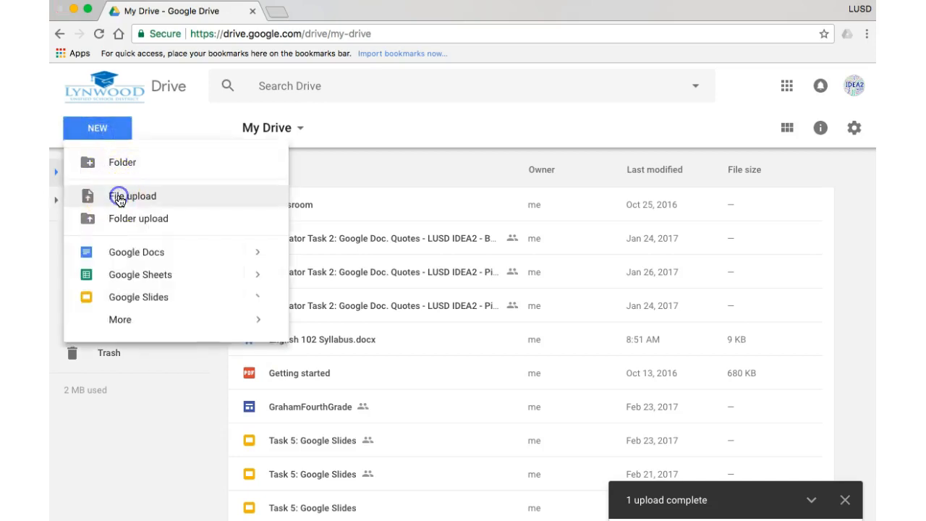
{"action": "left_click", "coordinate": [132, 196]}
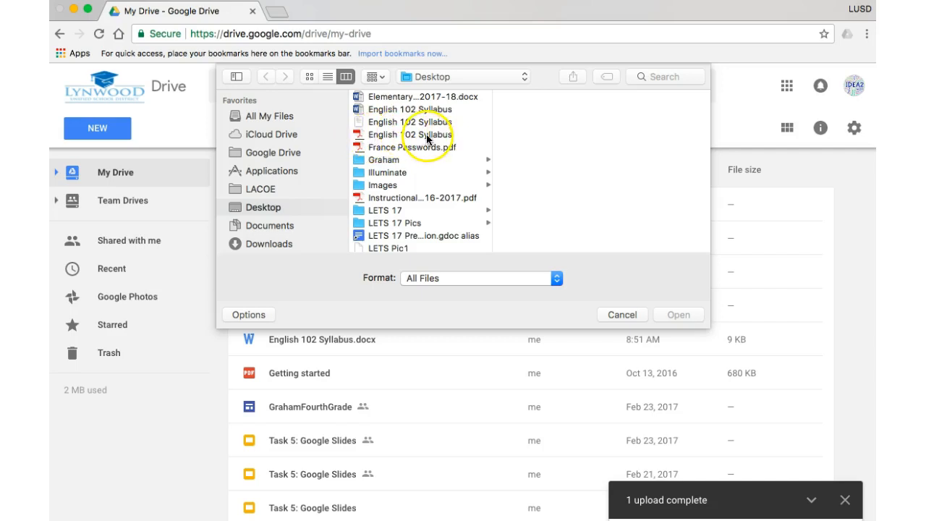
{"action": "left_click", "coordinate": [410, 134]}
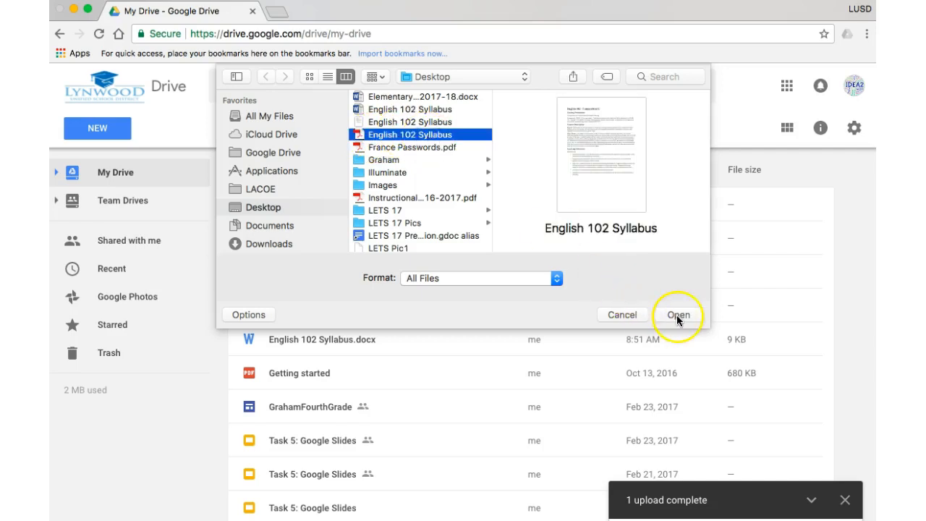
{"action": "left_click", "coordinate": [677, 315]}
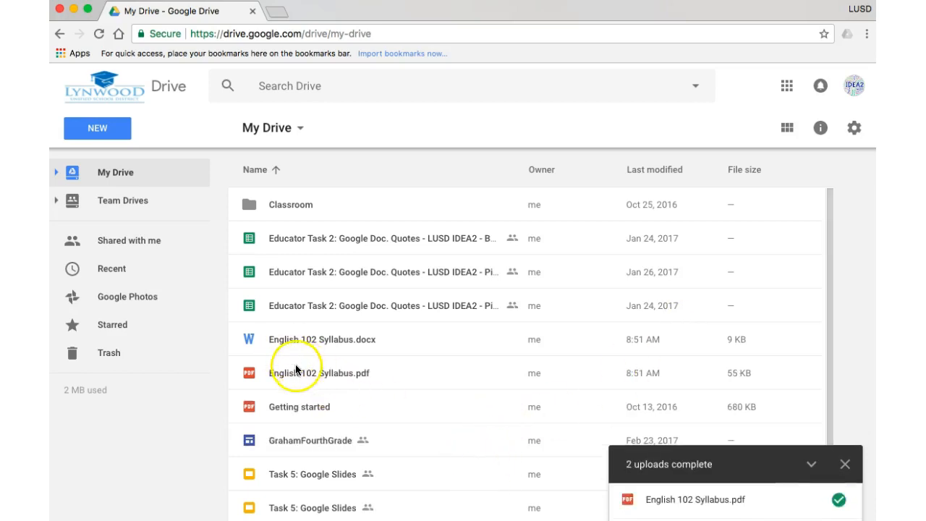
{"action": "mouse_move", "coordinate": [338, 377]}
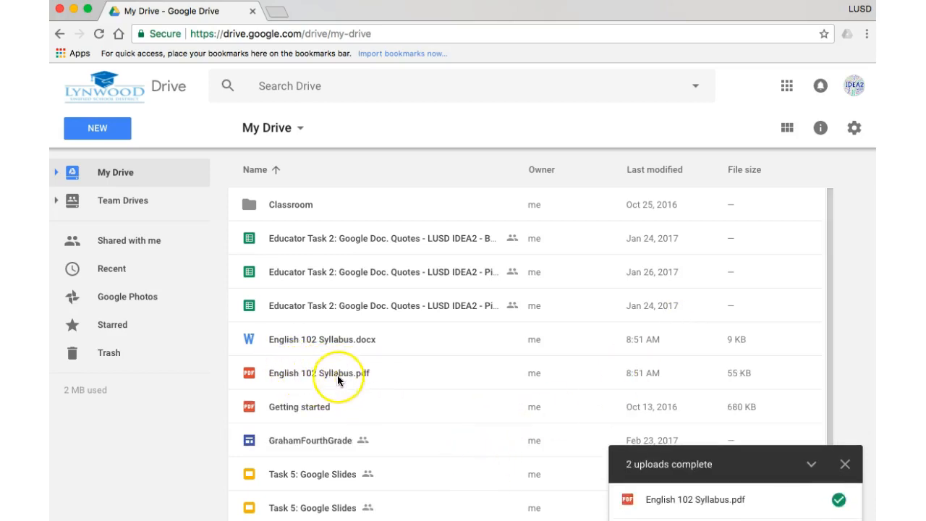
{"action": "mouse_move", "coordinate": [365, 391]}
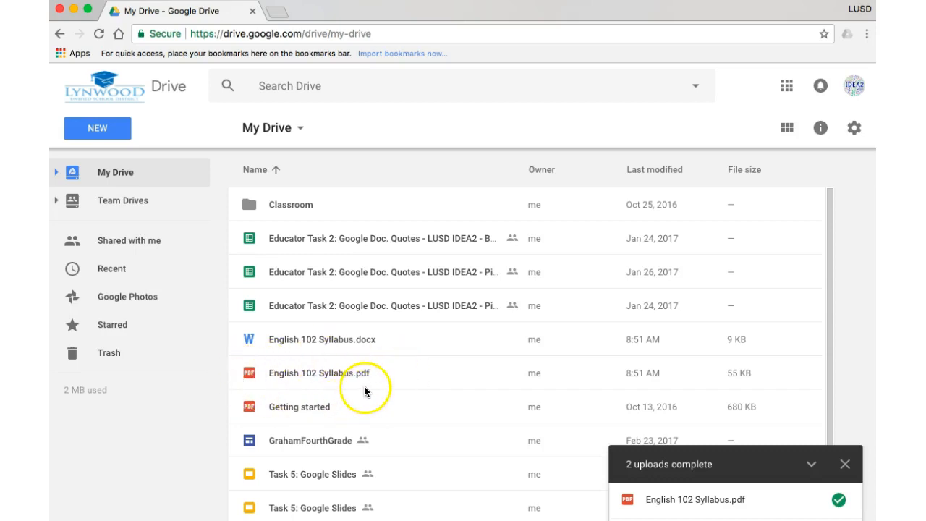
{"action": "mouse_move", "coordinate": [405, 392]}
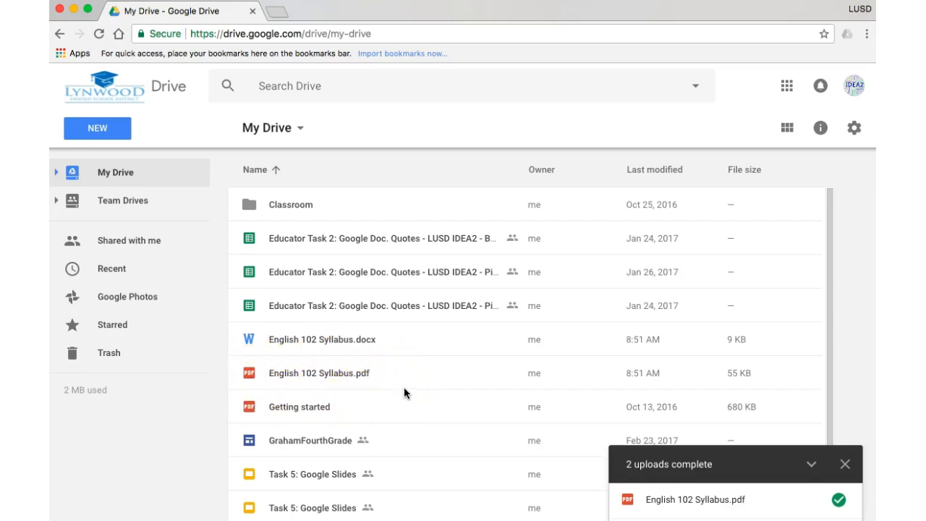
{"action": "mouse_move", "coordinate": [368, 339]}
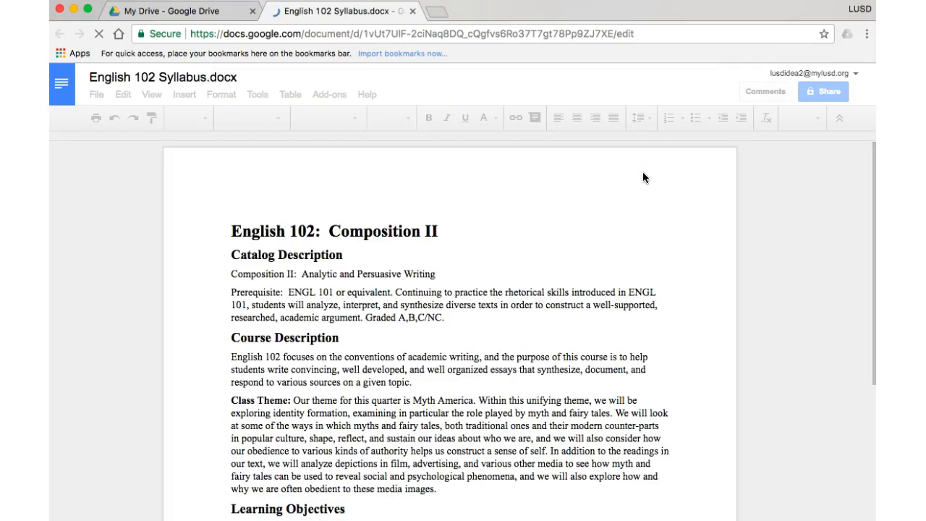
Retitle the opened Google Doc to 'English 102 Syllabus' without the .docx extension.
{"action": "left_click", "coordinate": [490, 355]}
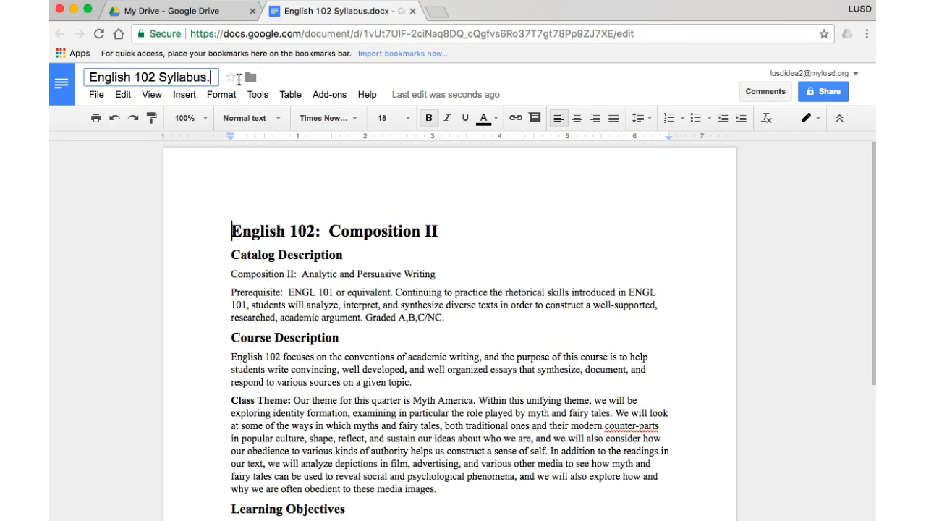
{"action": "left_click", "coordinate": [210, 246]}
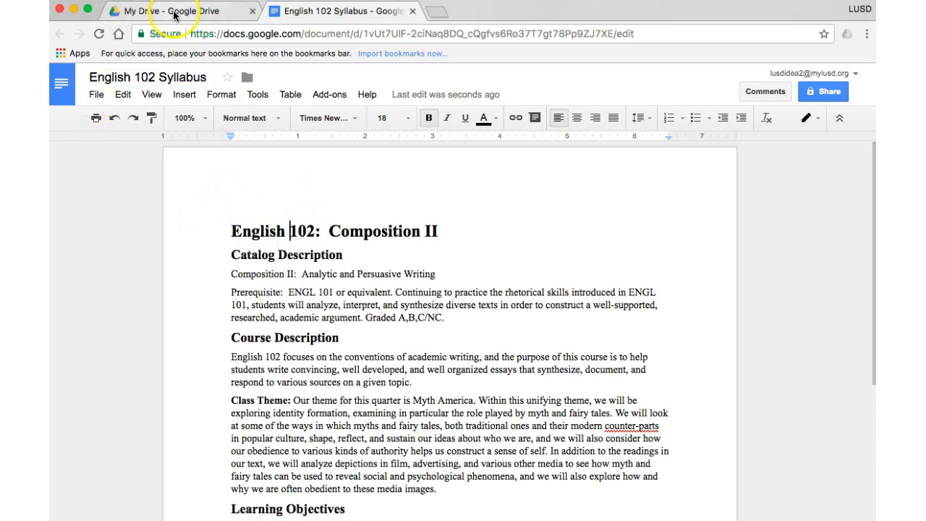
Return to the My Drive file list showing the Google Doc, Word and PDF copies.
{"action": "left_click", "coordinate": [174, 11]}
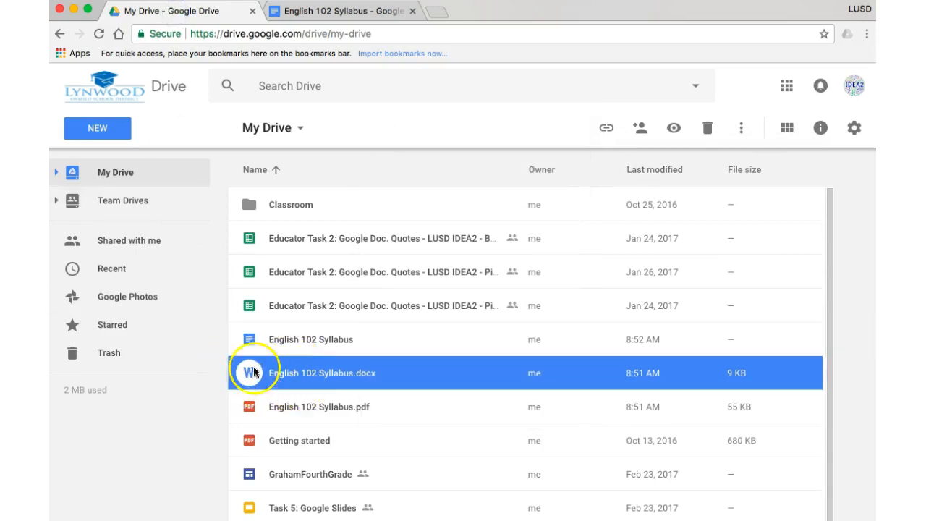
{"action": "mouse_move", "coordinate": [264, 339]}
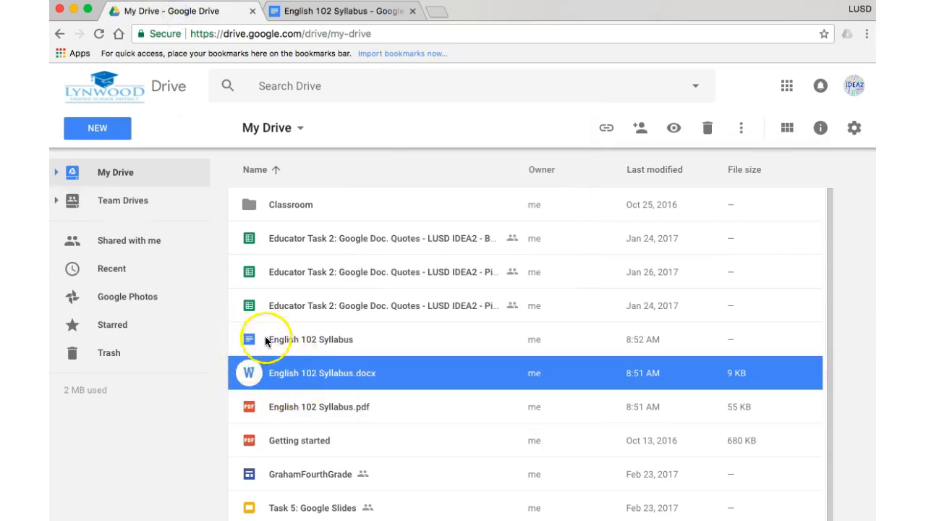
{"action": "mouse_move", "coordinate": [246, 365]}
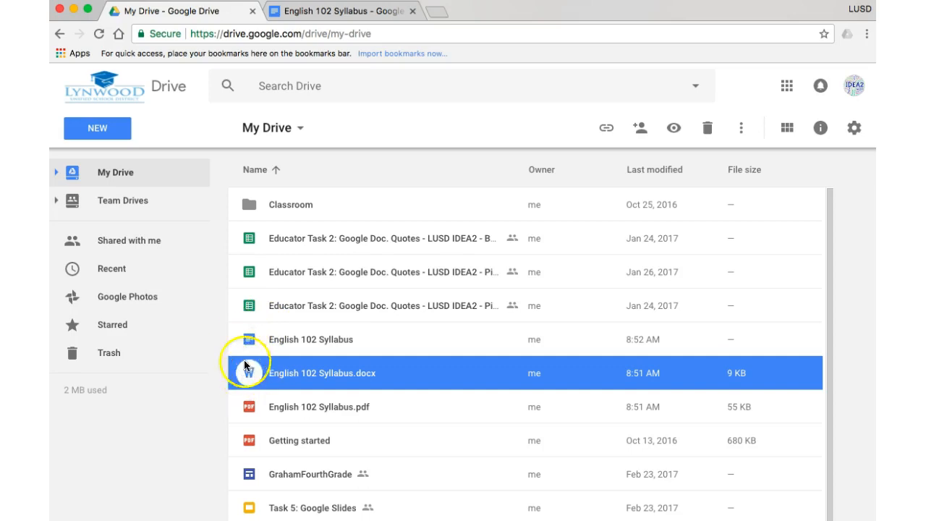